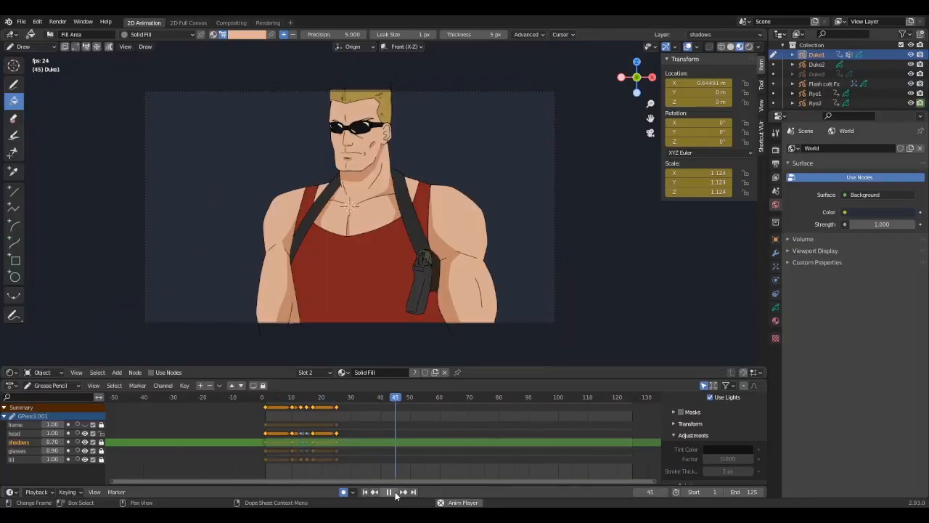
Start a new 2D Animation file: empty Draw-mode canvas with Lines and Fills layers.
click(387, 491)
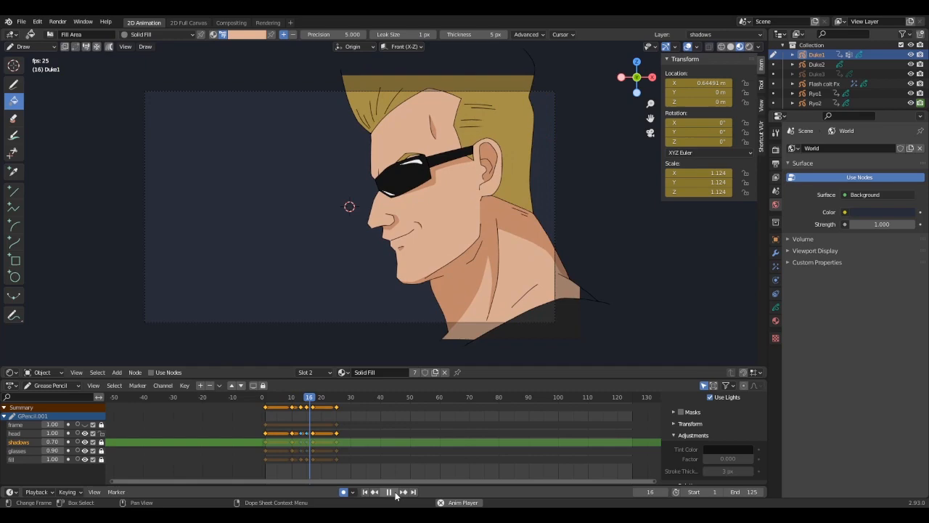
click(388, 491)
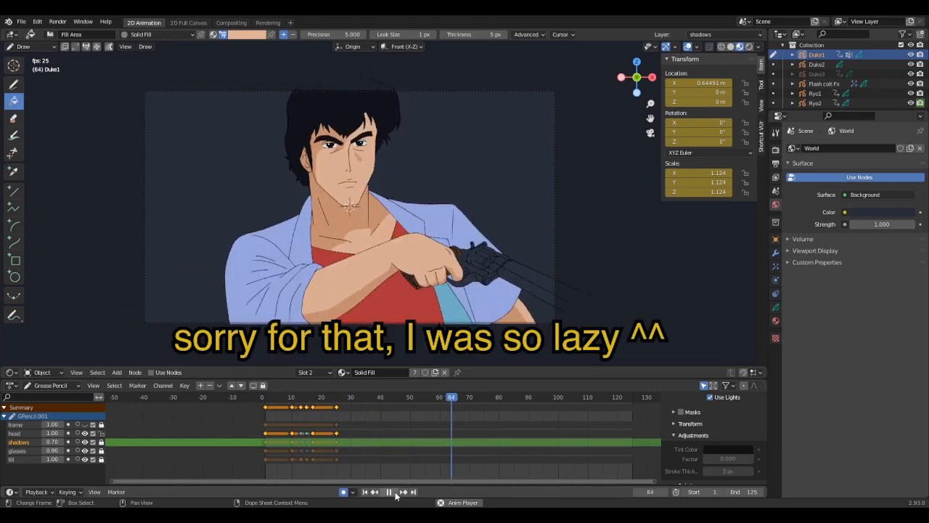
click(388, 491)
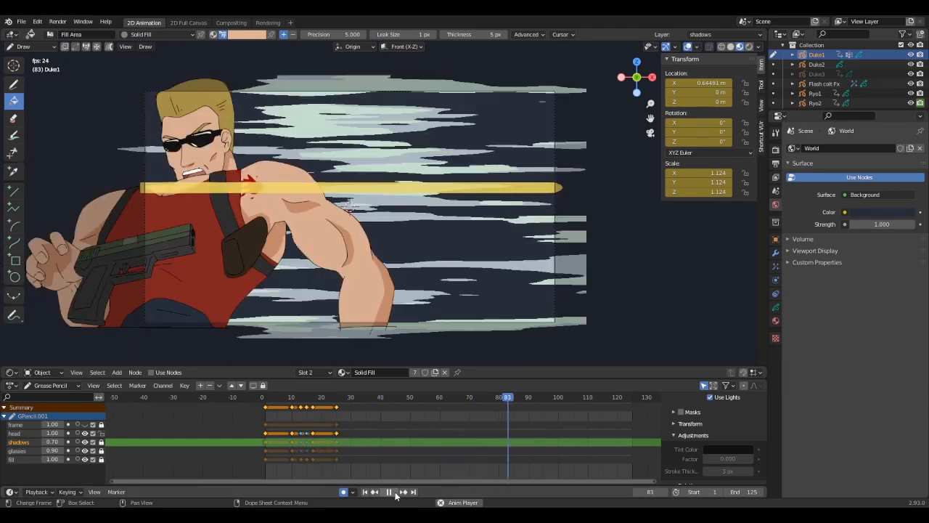
click(388, 492)
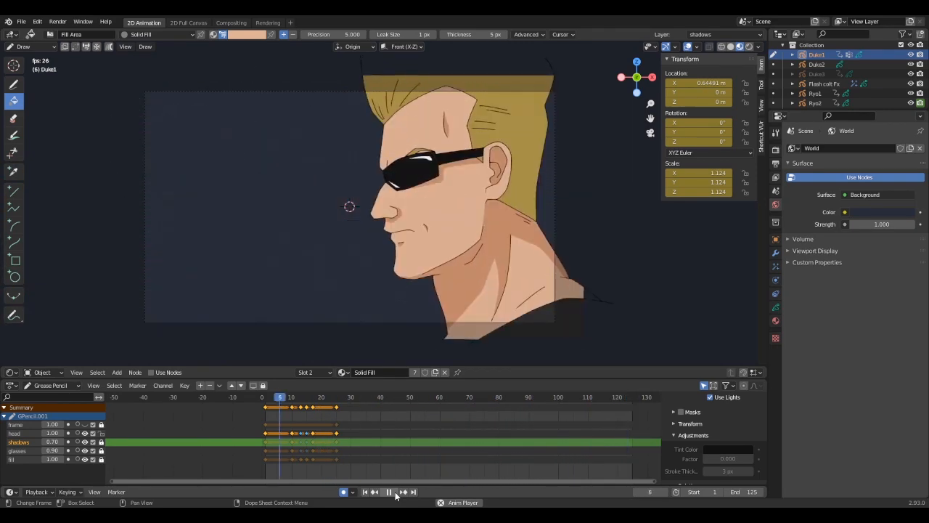
click(388, 491)
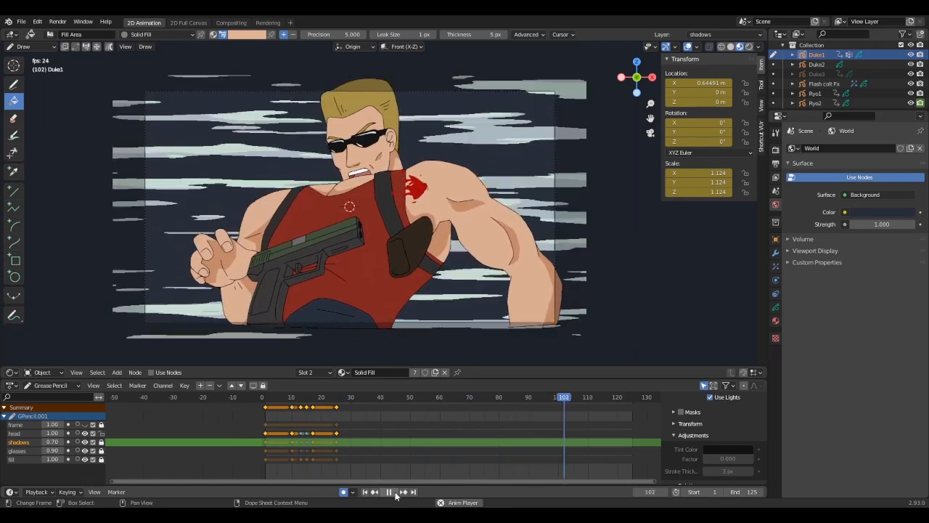
click(388, 491)
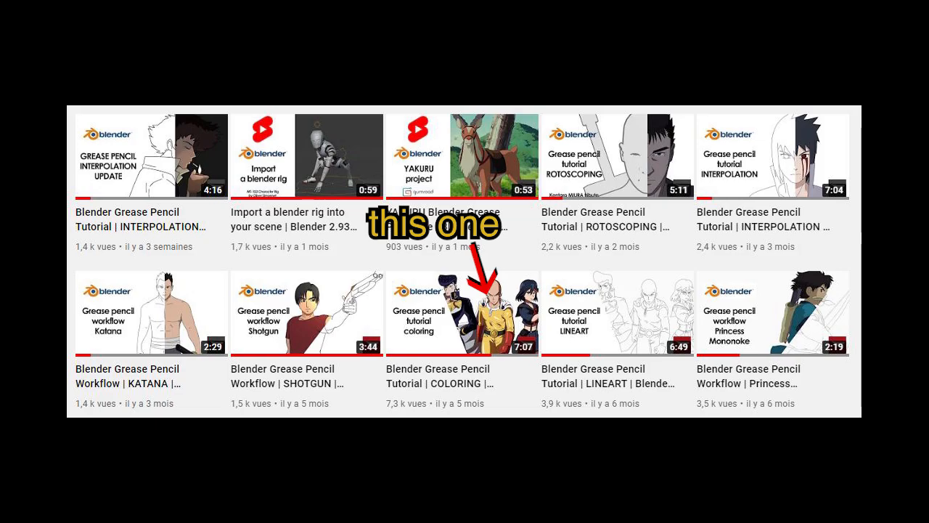
click(462, 315)
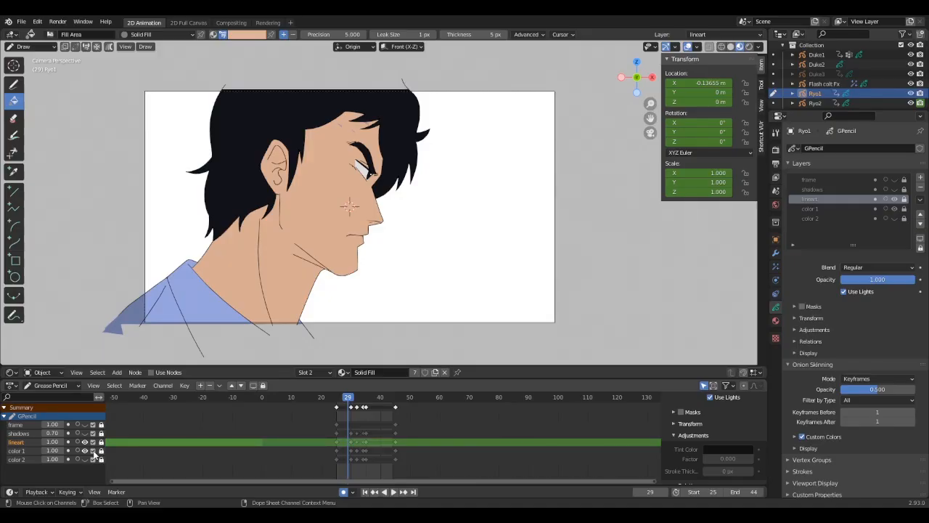
click(85, 449)
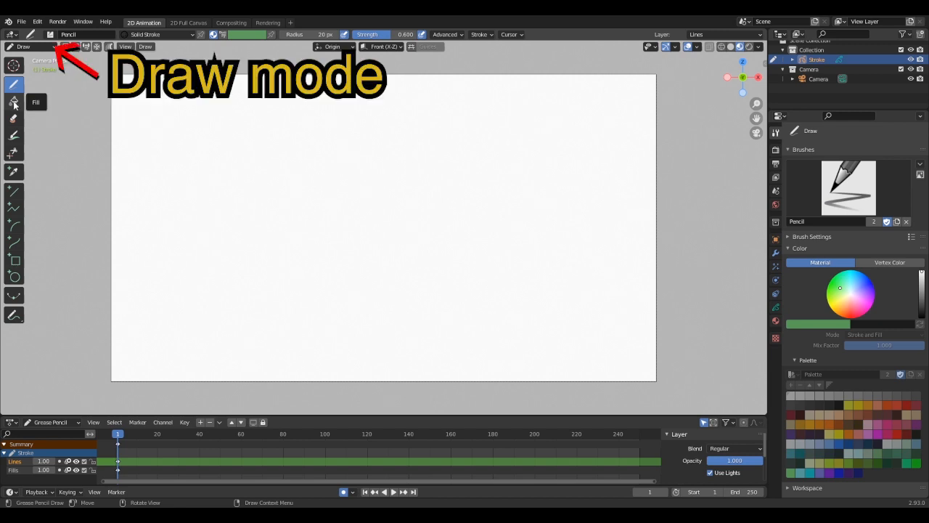
Activate the Fill tool and set its material to Solid Fill.
click(14, 84)
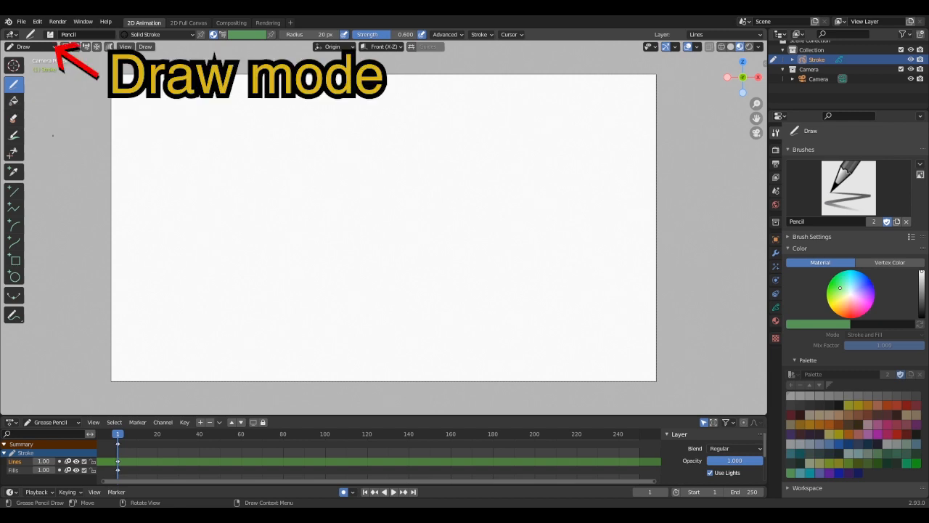
click(13, 100)
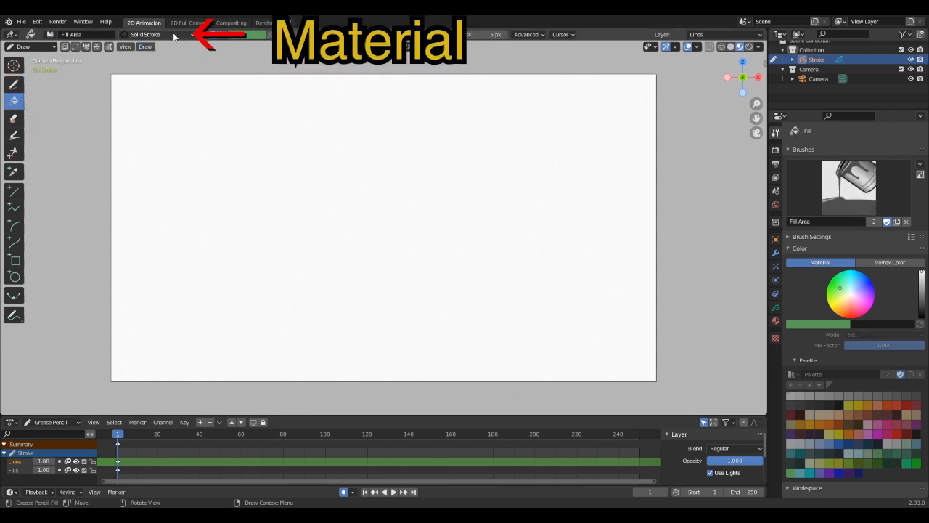
click(145, 34)
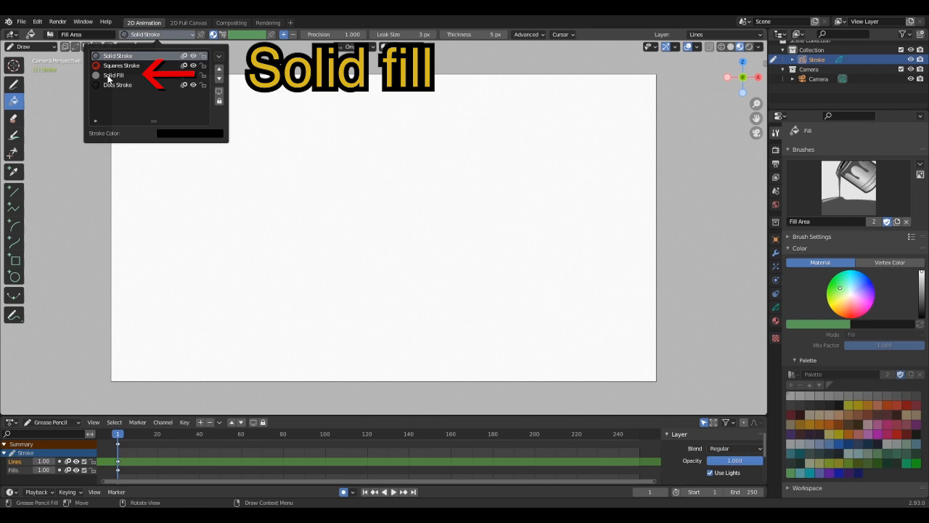
click(113, 75)
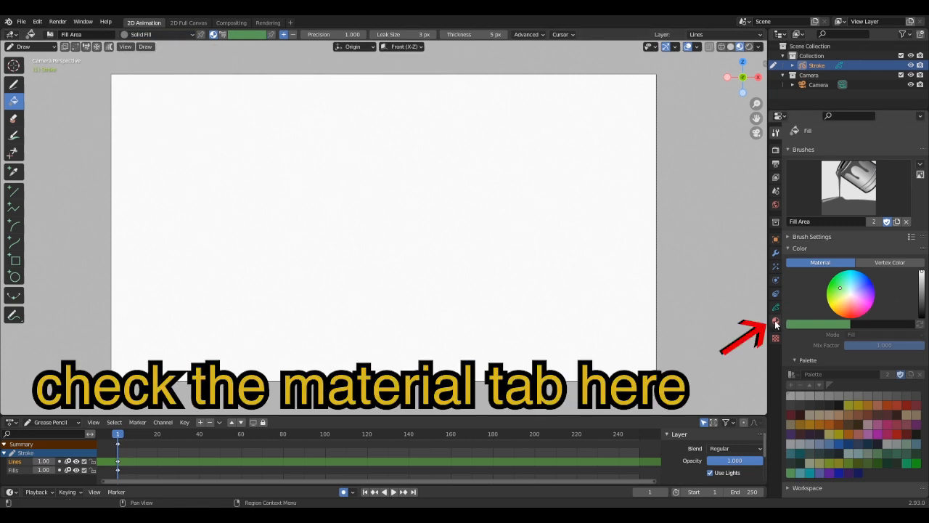
Inspect Solid Fill in Material Properties: Fill enabled, Stroke disabled.
click(775, 322)
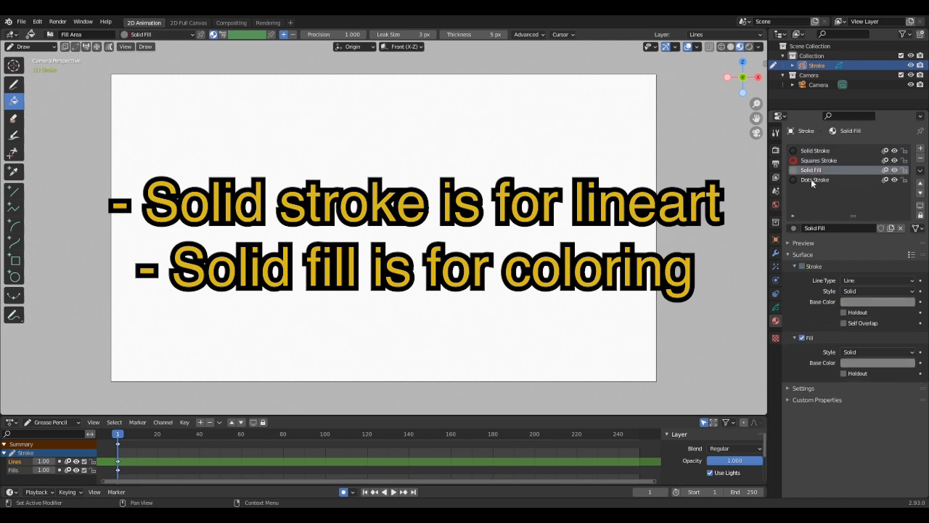
mouse_move(811, 170)
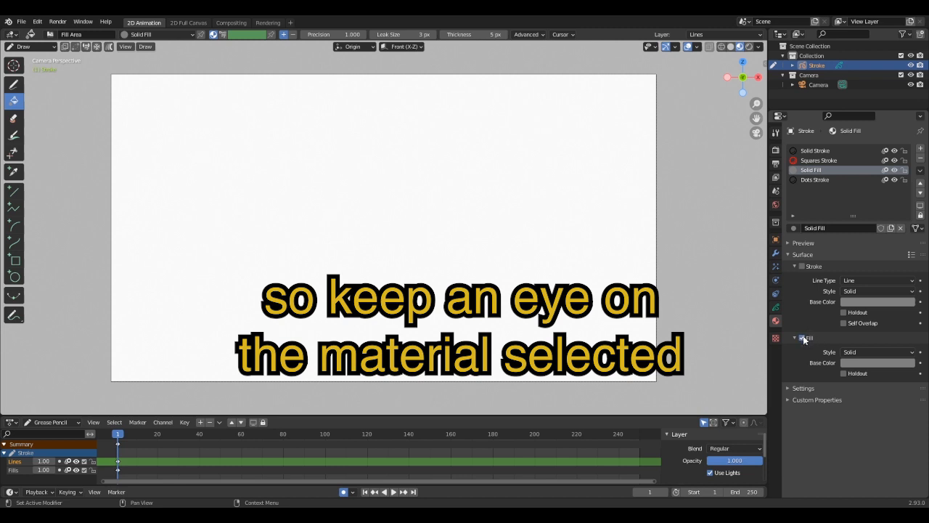
click(801, 338)
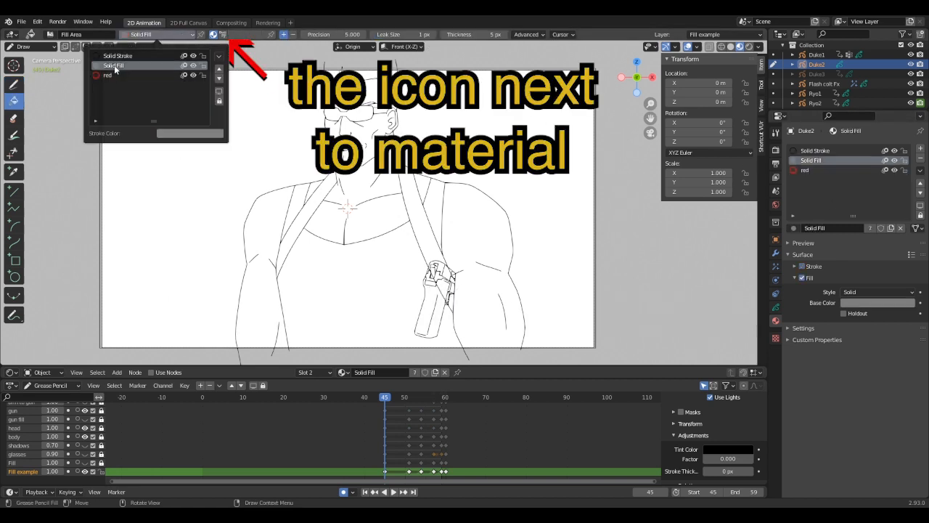
Pick Solid Fill and add a tan colour swatch to the palette.
click(222, 34)
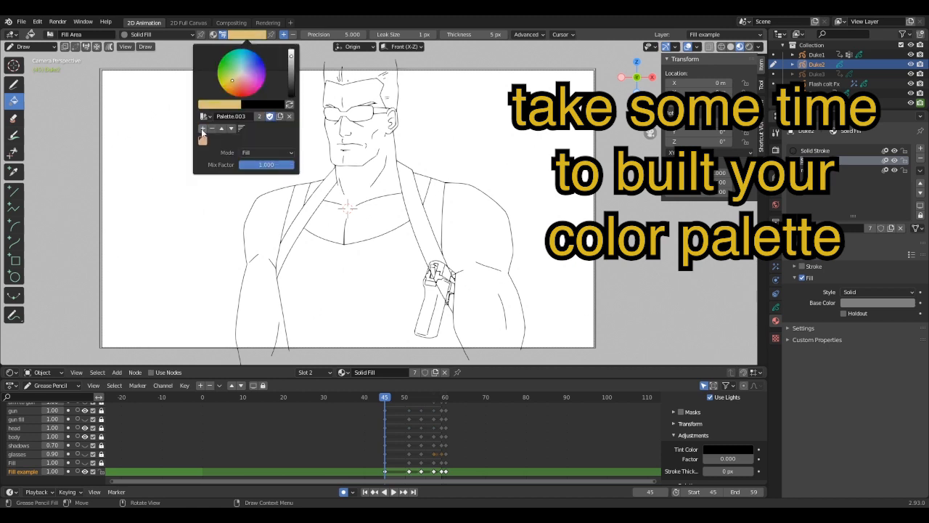
click(240, 87)
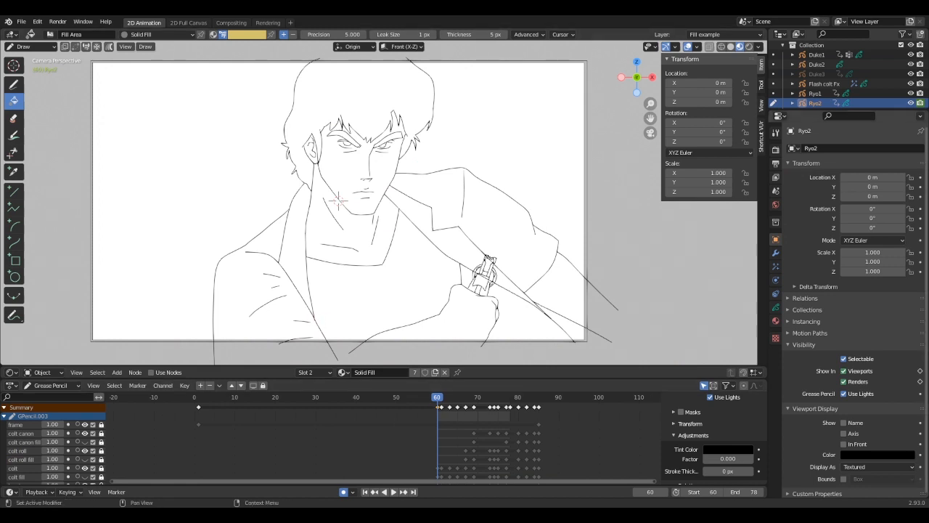
Reselect the Fill tool and review its Leak Size setting.
click(13, 102)
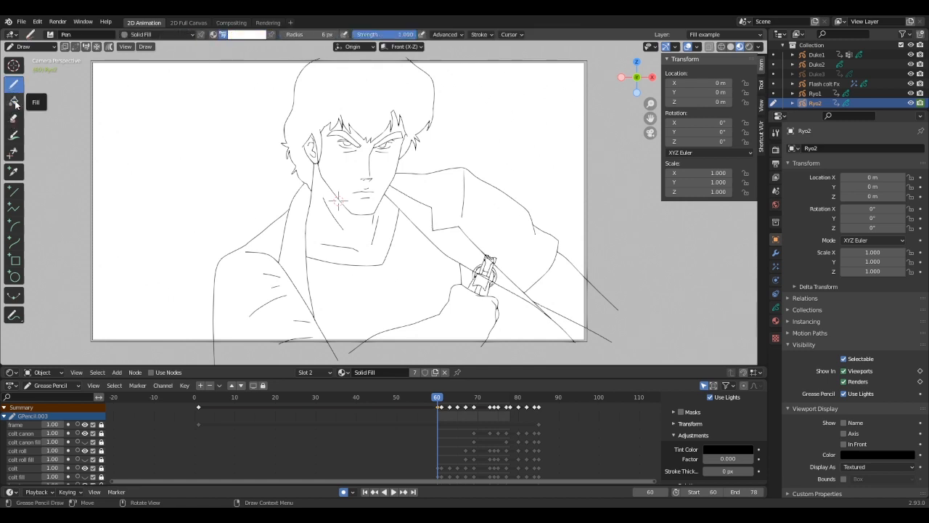
click(13, 100)
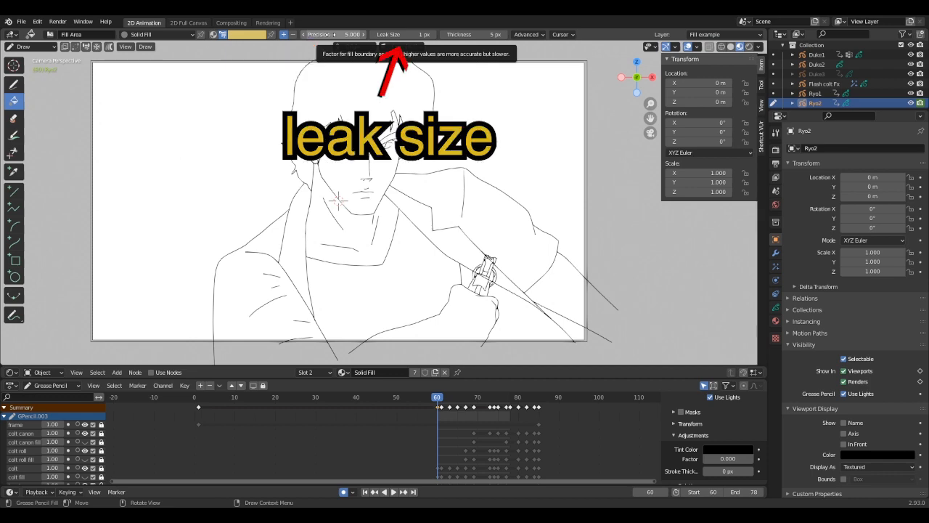
mouse_move(388, 35)
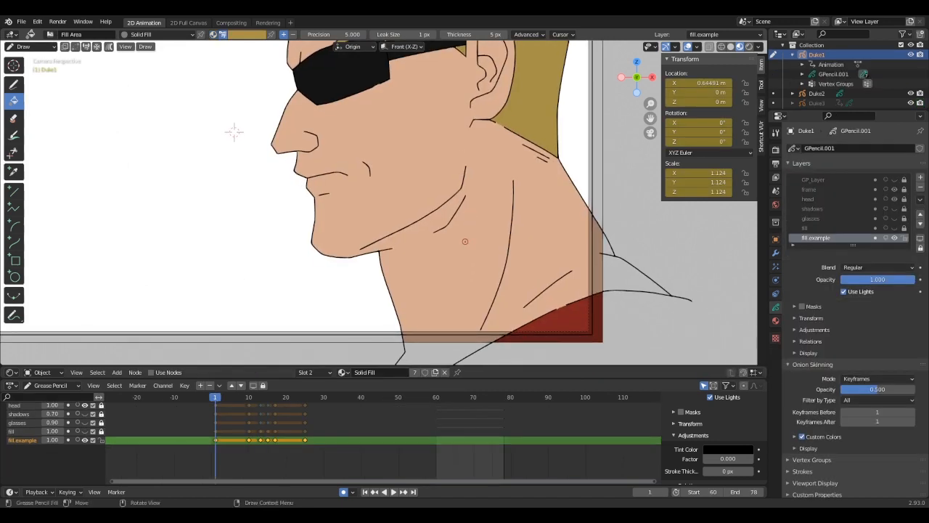
Delete stray points, then tune Leak Size and Stroke Extension to fill the face in tan.
click(32, 47)
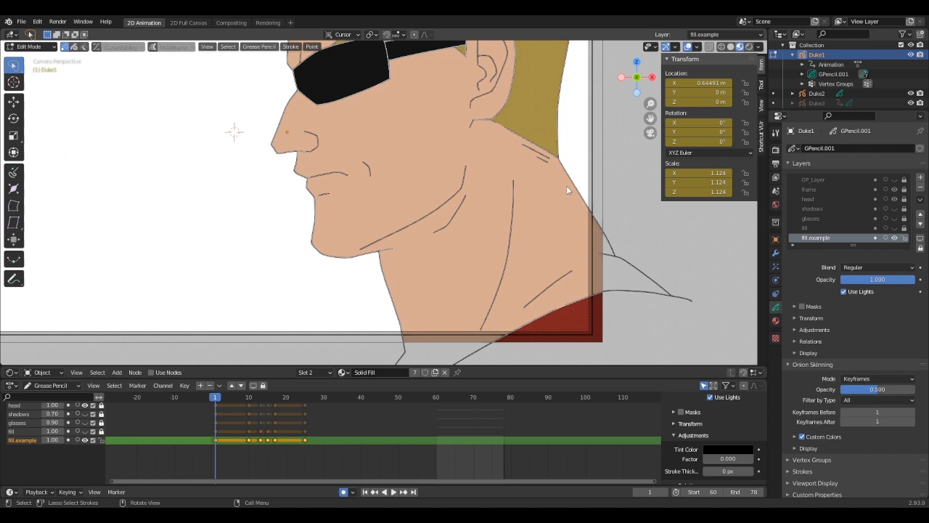
key(x)
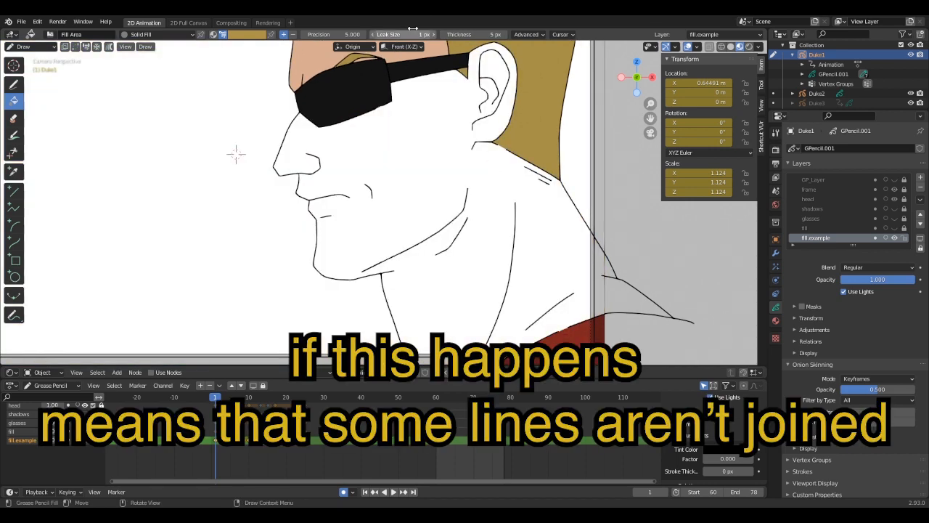
click(527, 34)
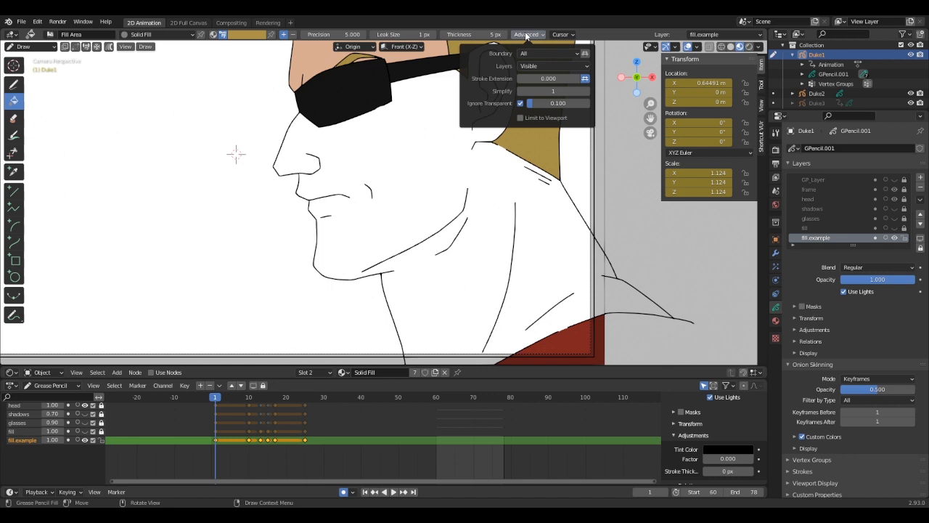
click(582, 79)
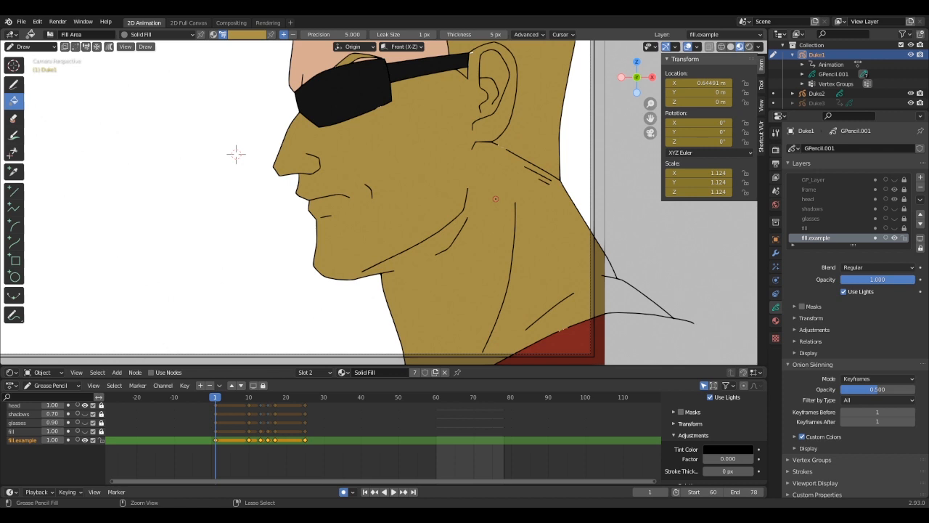
click(527, 34)
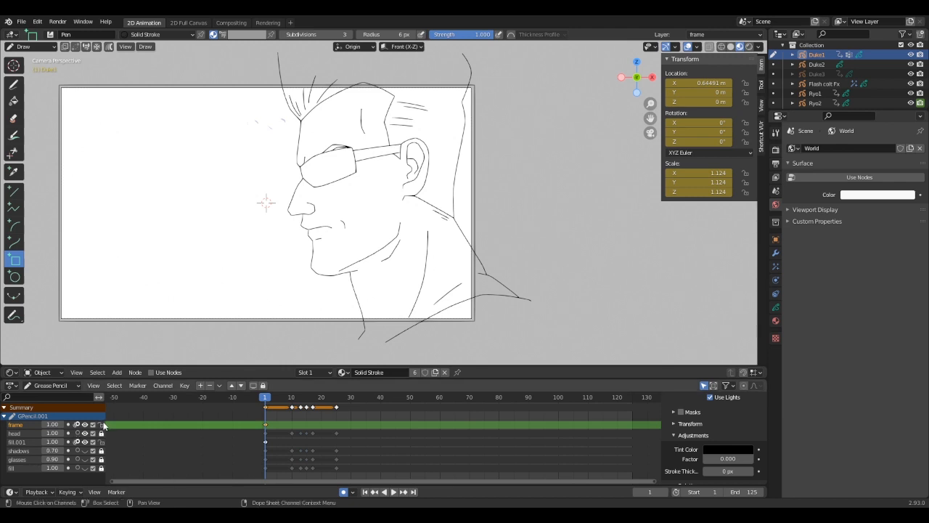
On layer fill.001, fill the hair with the yellow material.
click(16, 441)
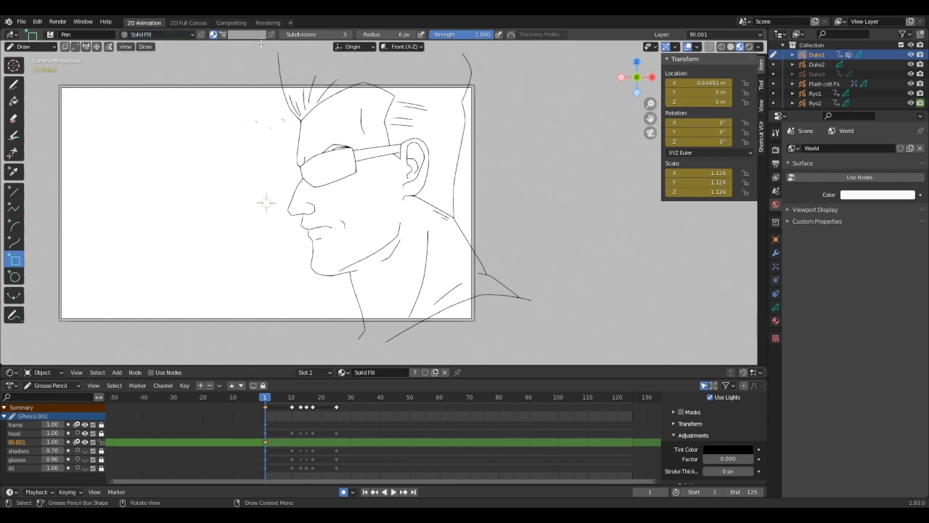
click(246, 34)
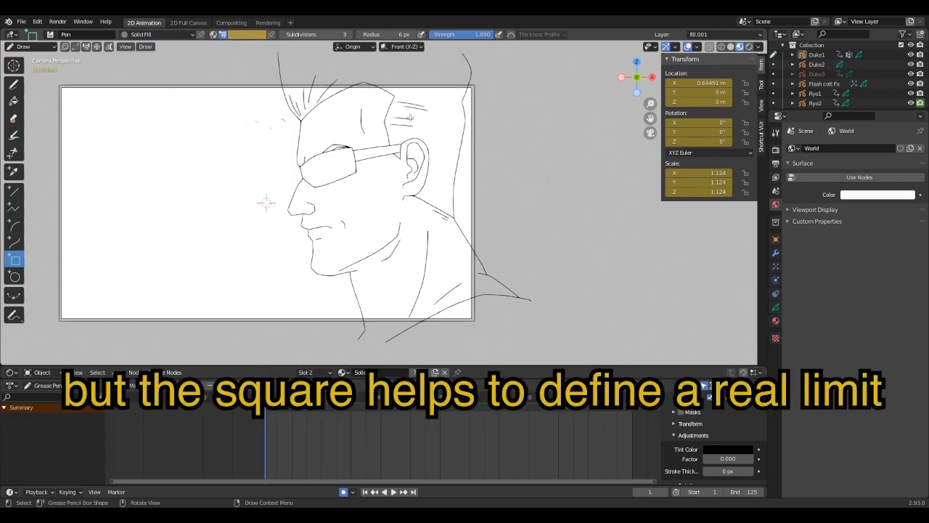
click(13, 100)
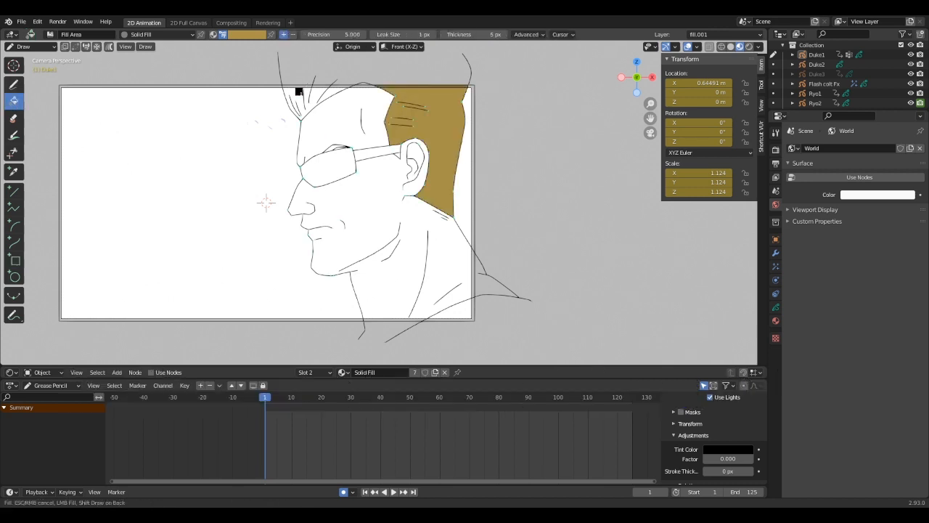
click(246, 34)
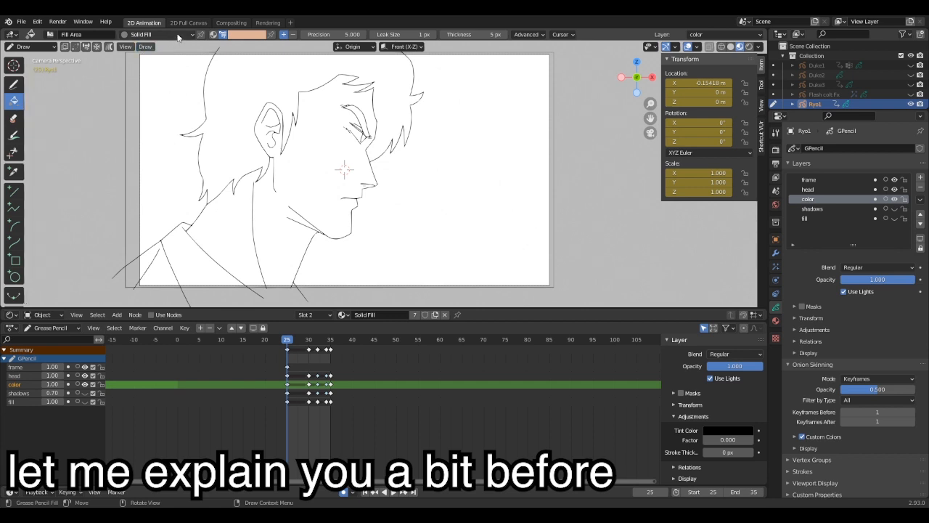
Scrub to frame 29, remove the color layer, and toggle the fill layer's visibility.
click(248, 34)
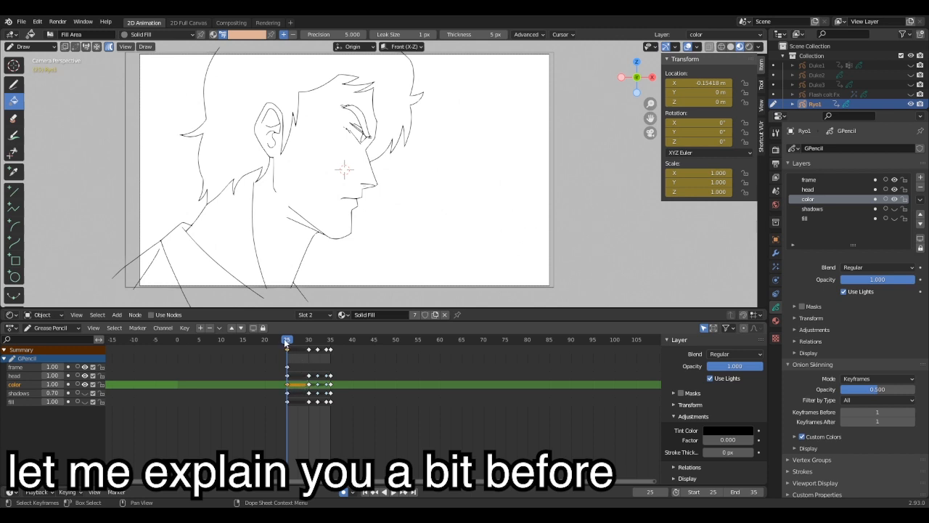
click(303, 339)
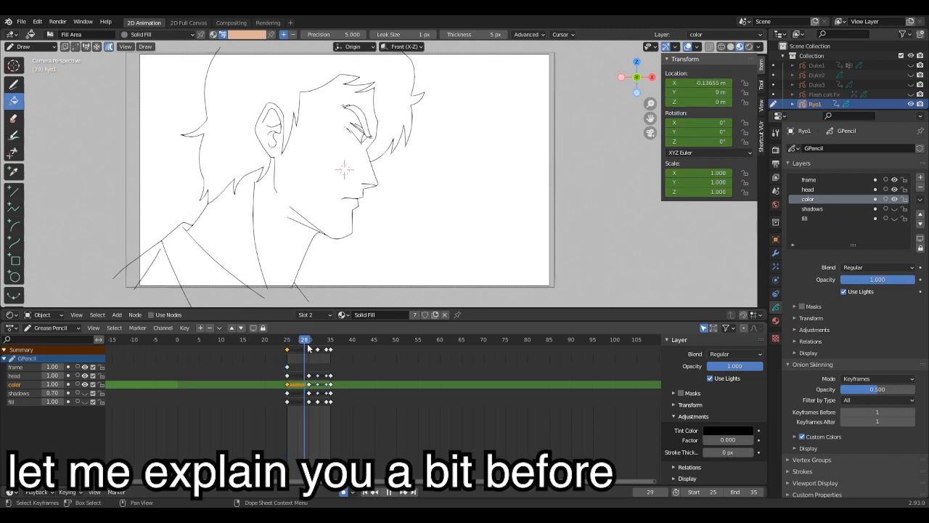
click(295, 339)
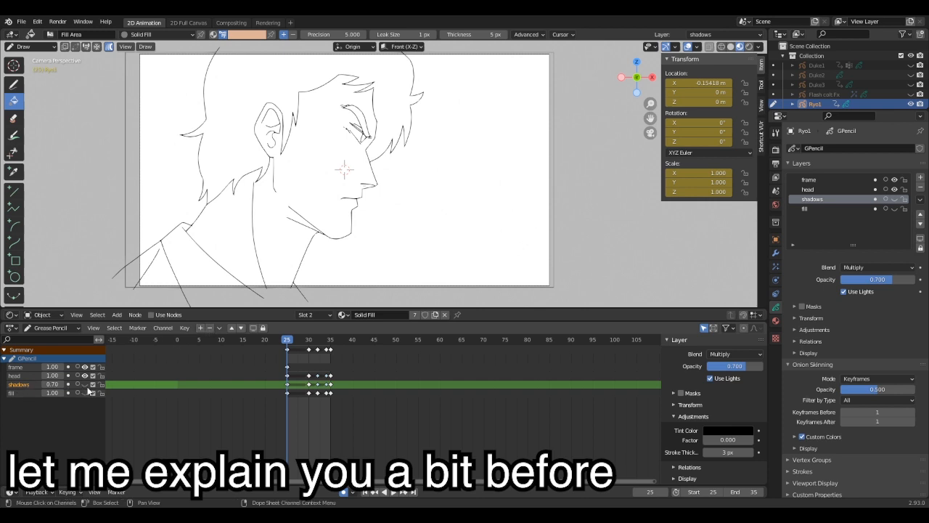
click(85, 393)
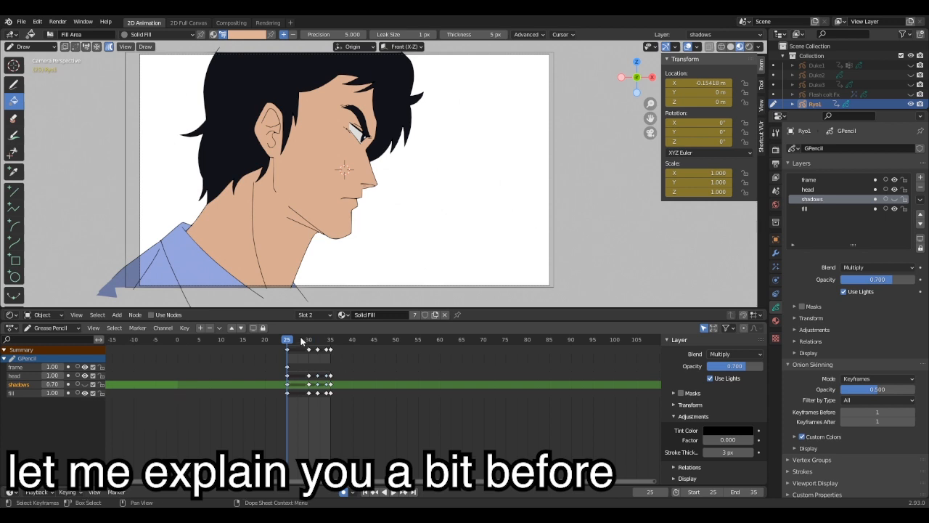
click(301, 339)
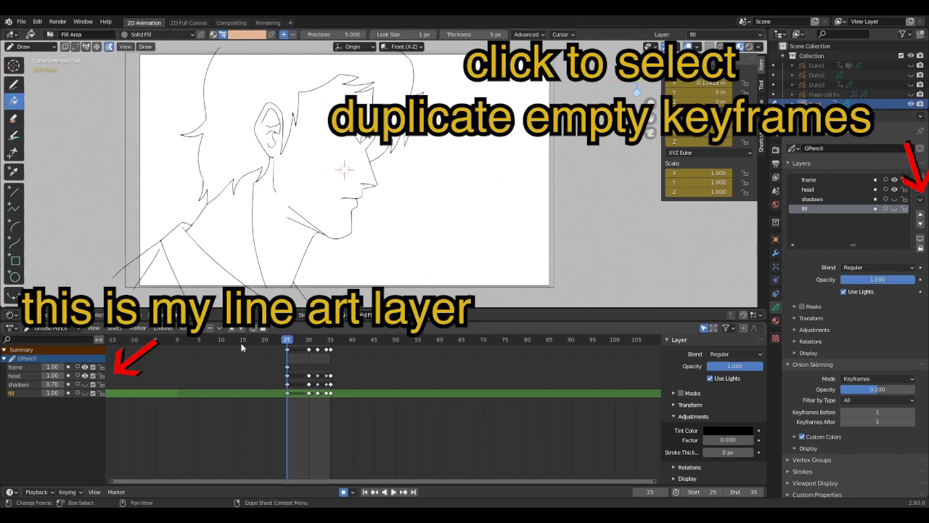
Duplicate the head layer with Duplicate Empty Keyframes.
click(807, 189)
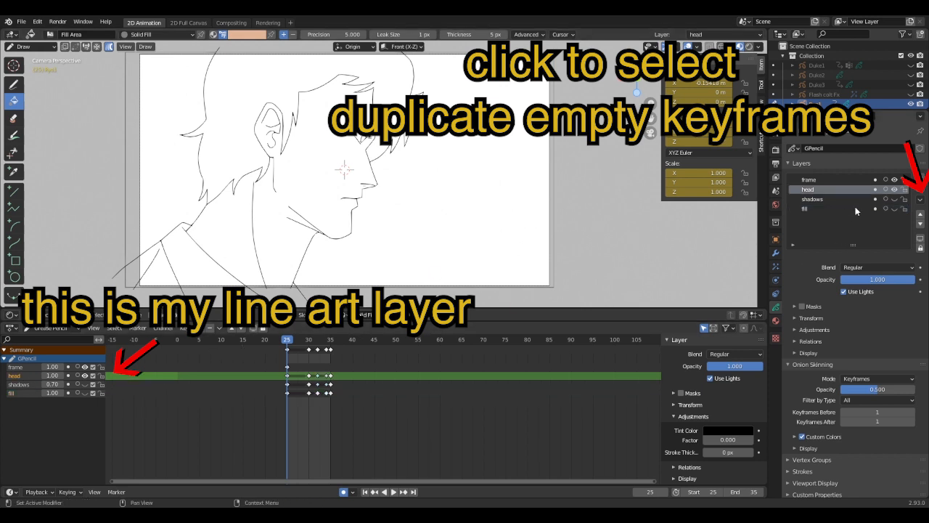
click(921, 199)
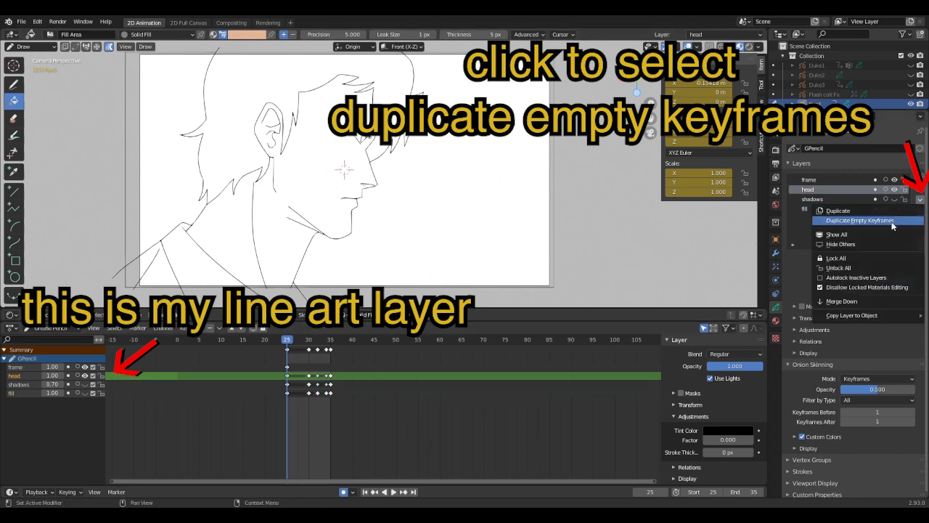
click(859, 220)
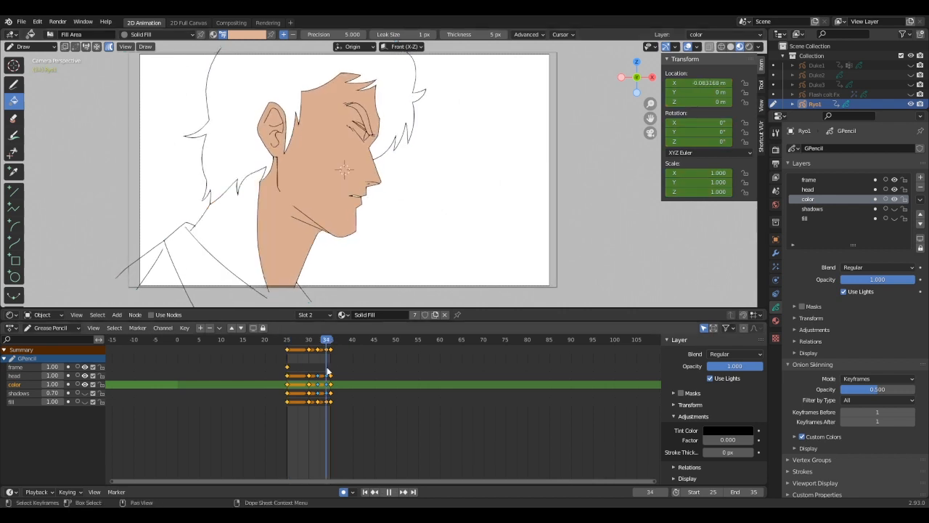
Multiframe-fill skin, black hair and blue shirt, checking frame 28 and the last frame.
click(301, 339)
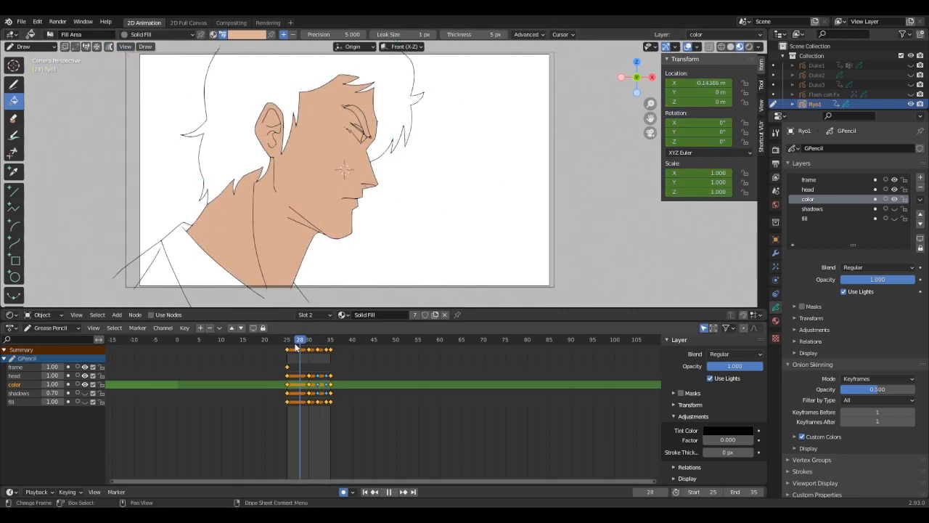
click(287, 339)
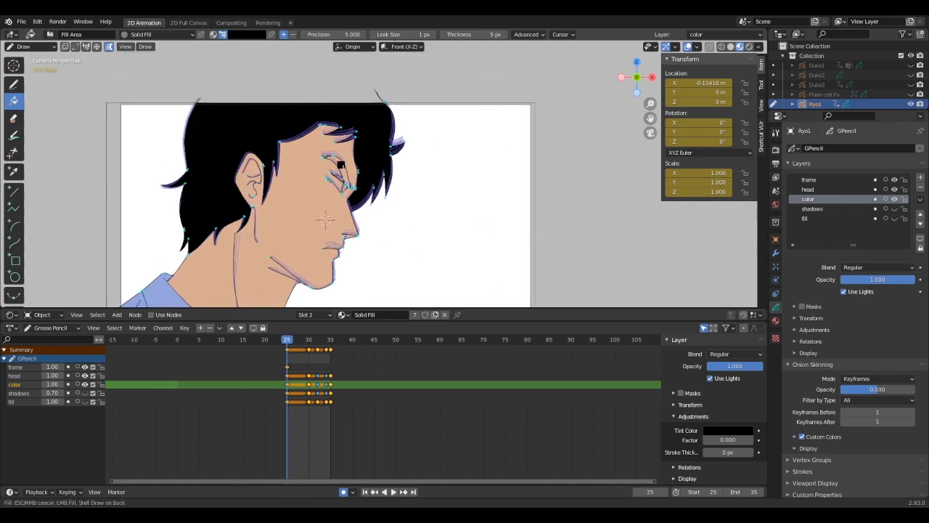
click(330, 339)
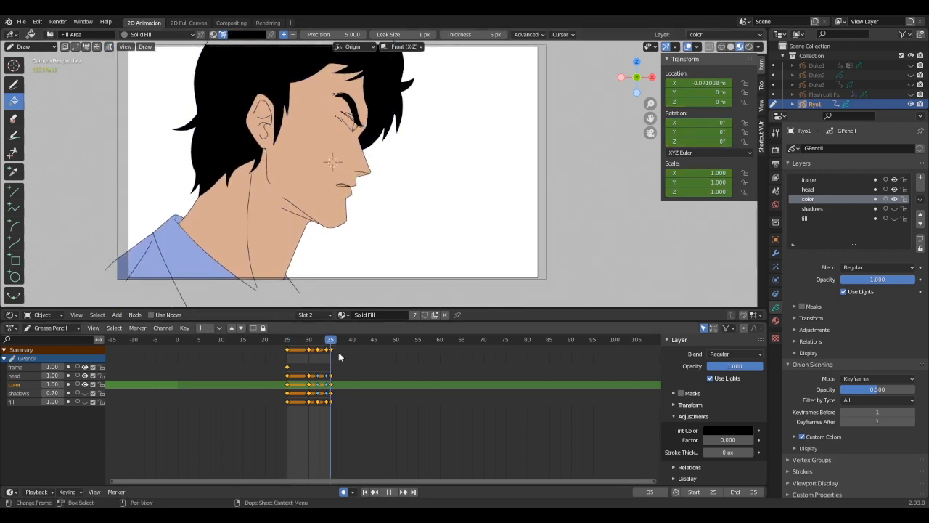
click(287, 339)
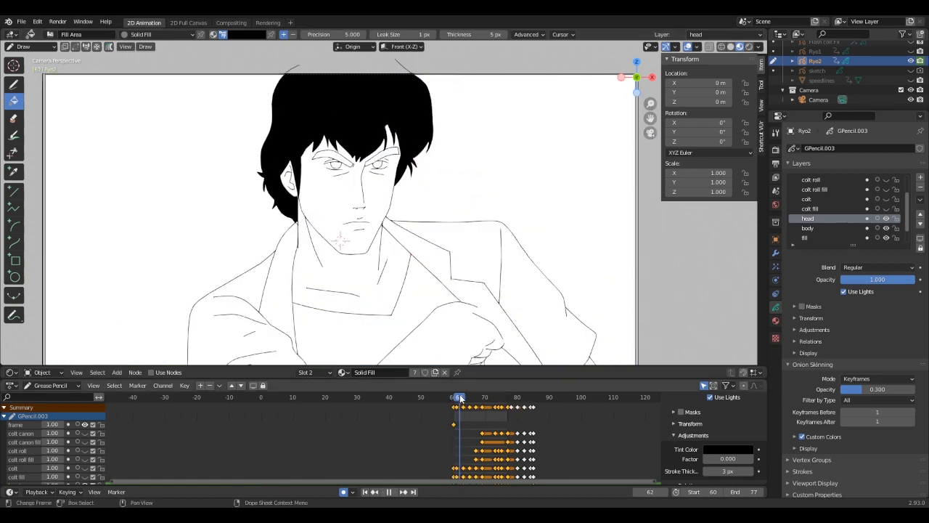
At frame 69, delete the stray black fill stroke around the pointing character, keeping its red shirt.
click(482, 396)
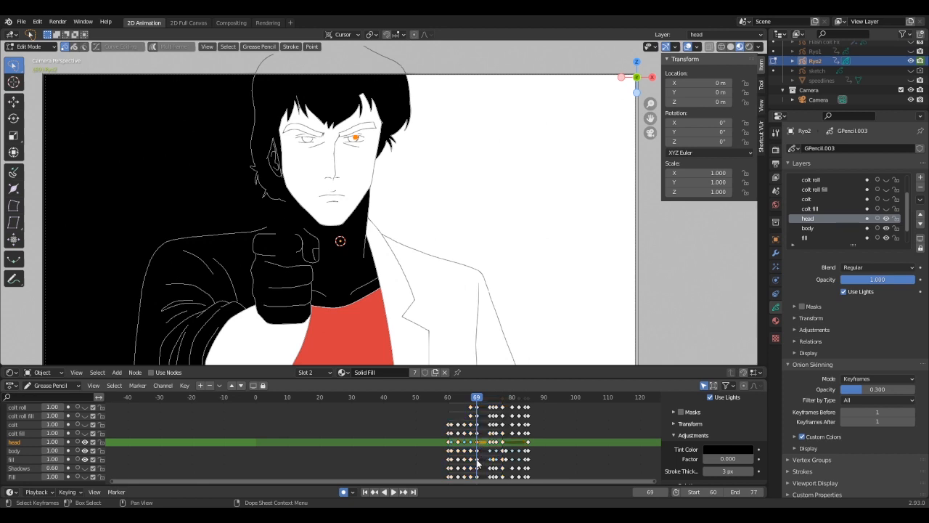
click(807, 237)
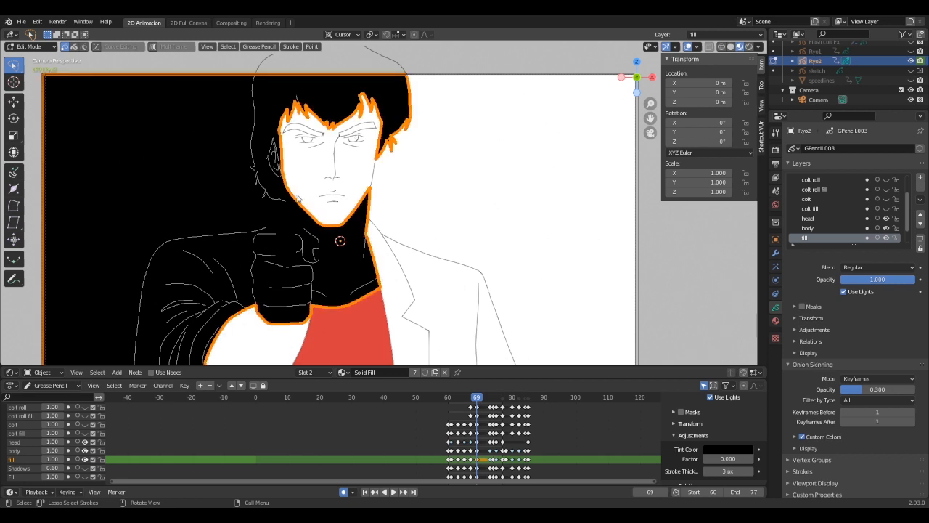
key(X)
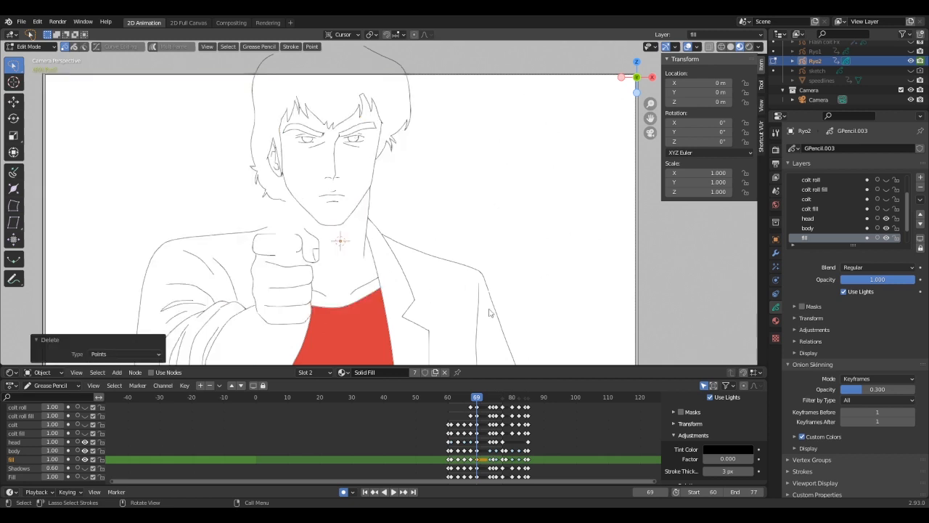